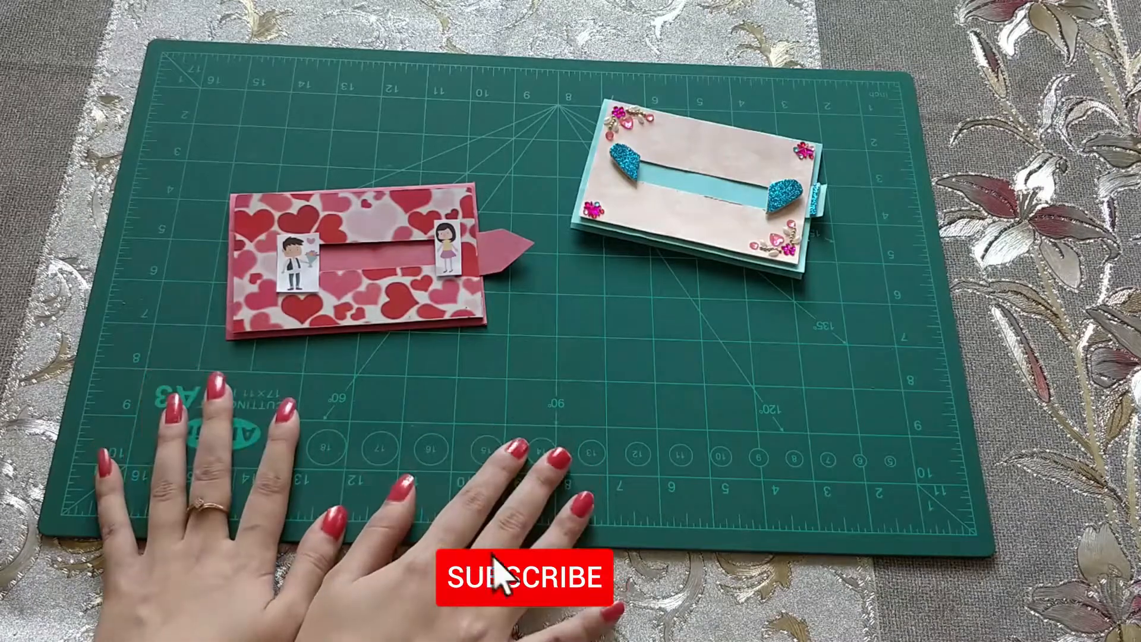
{"action": "left_click", "coordinate": [519, 577]}
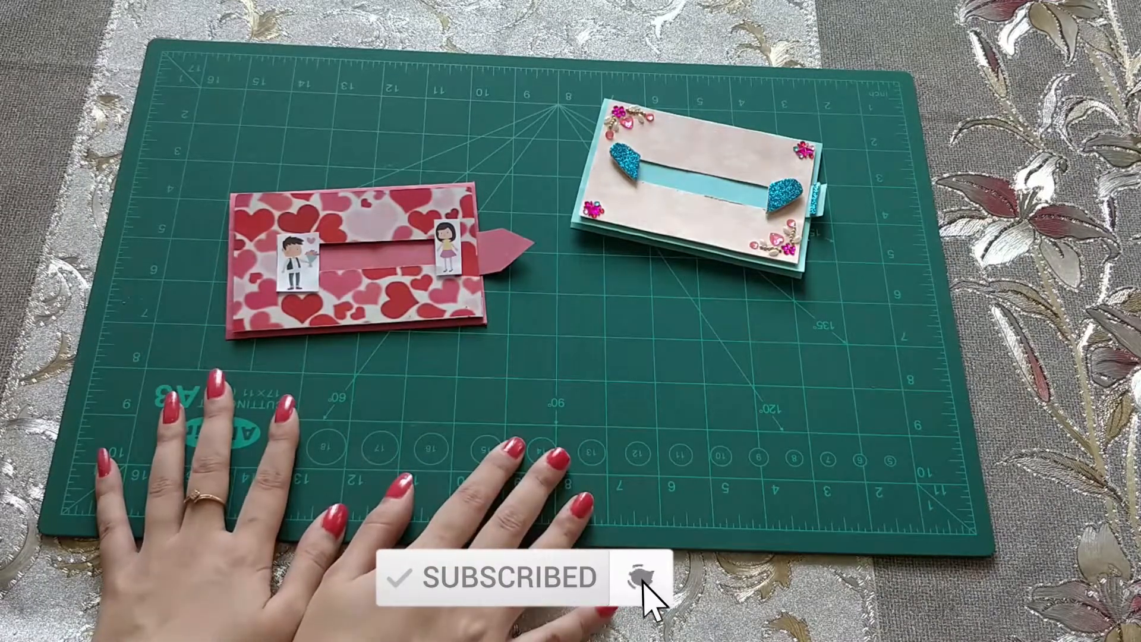